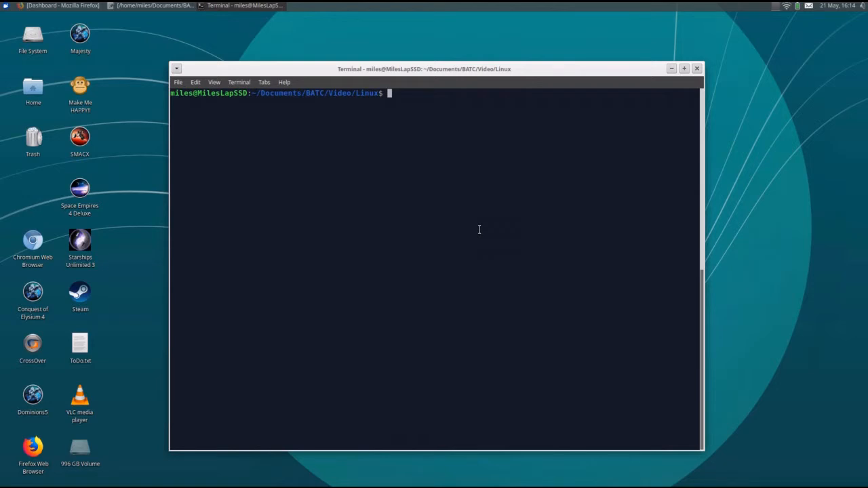
pyautogui.moveTo(467, 217)
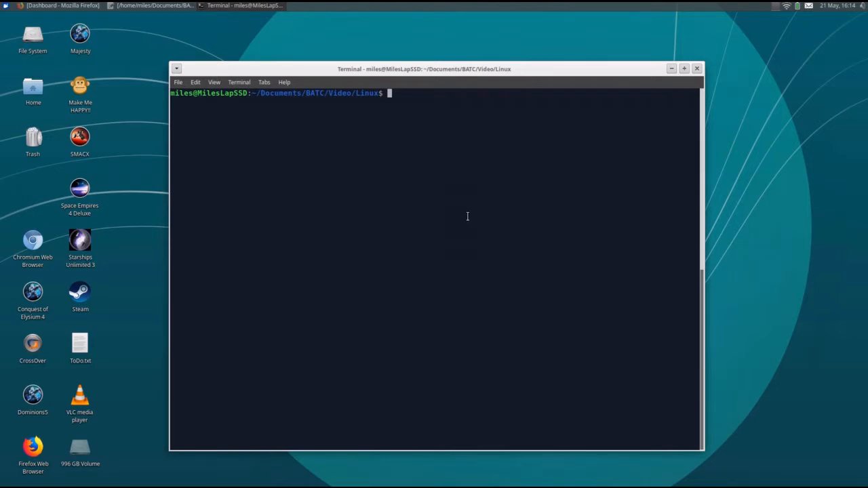
pyautogui.moveTo(453, 206)
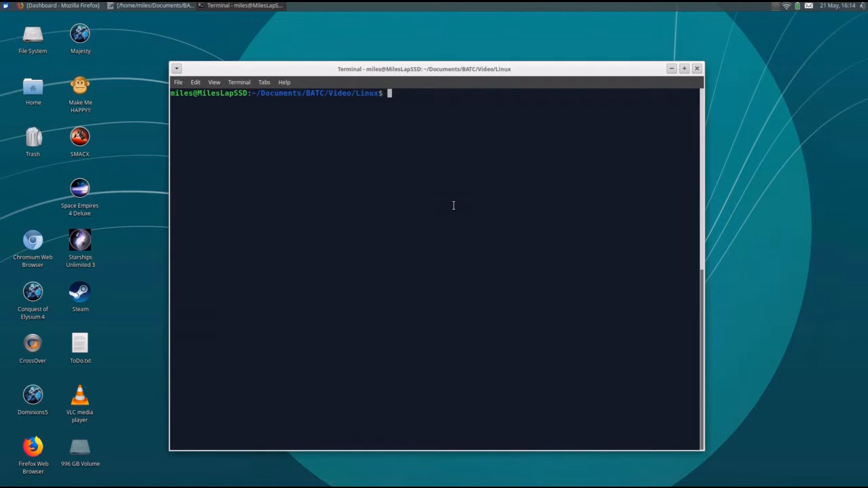
pyautogui.write('sudo')
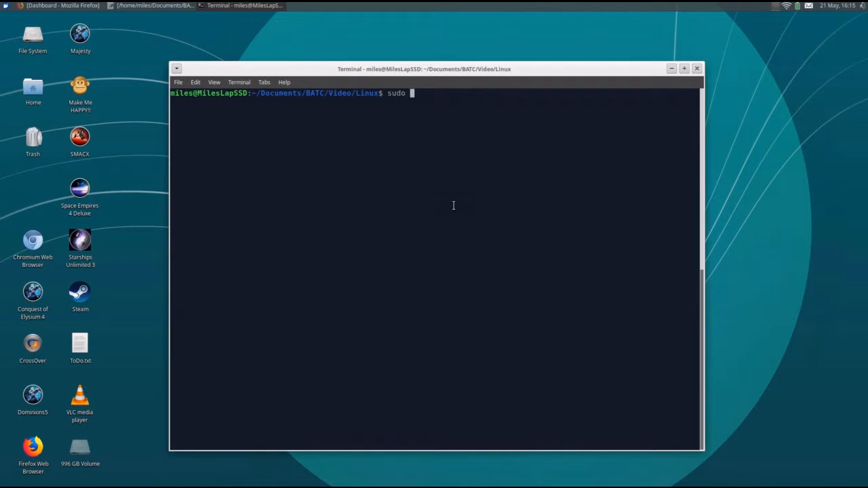
pyautogui.write('du -ch')
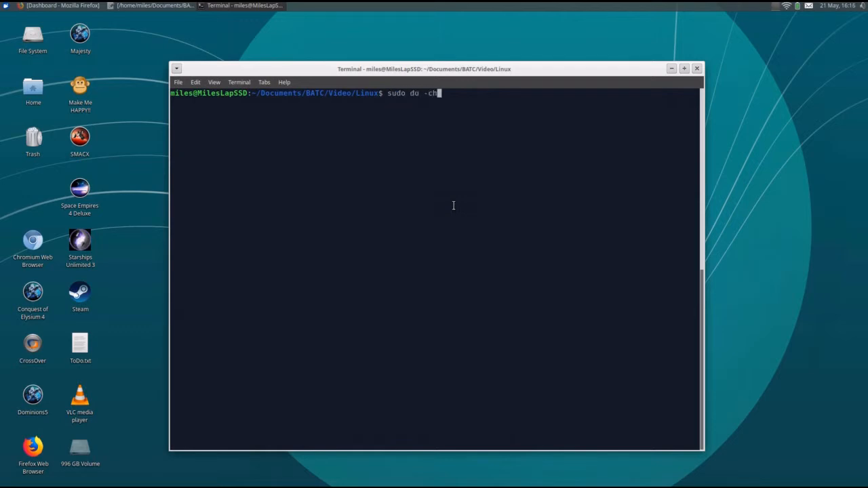
pyautogui.write('s /h')
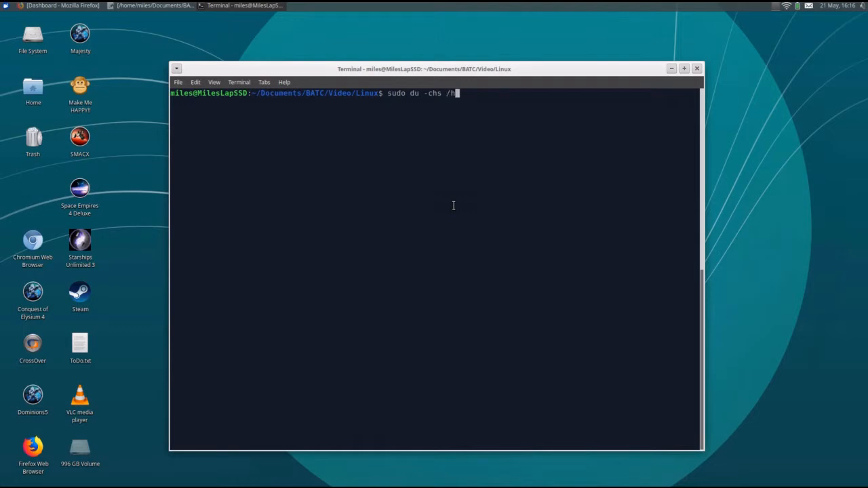
pyautogui.write('ome')
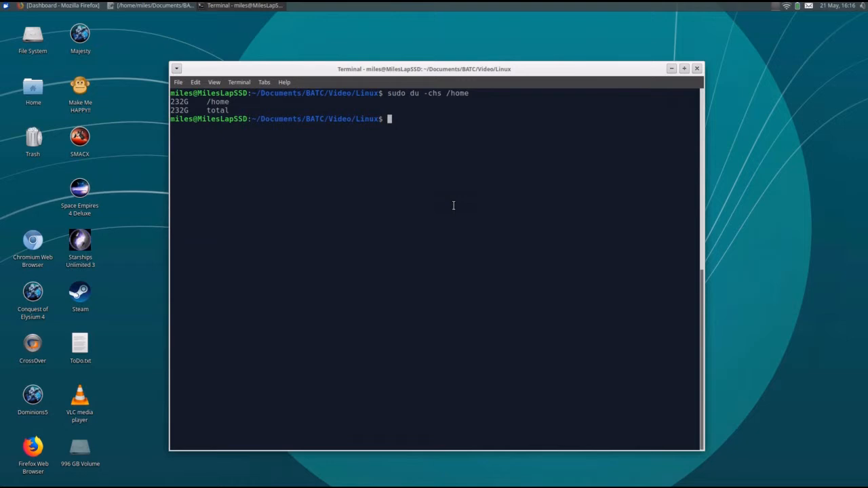
pyautogui.write('sudo du')
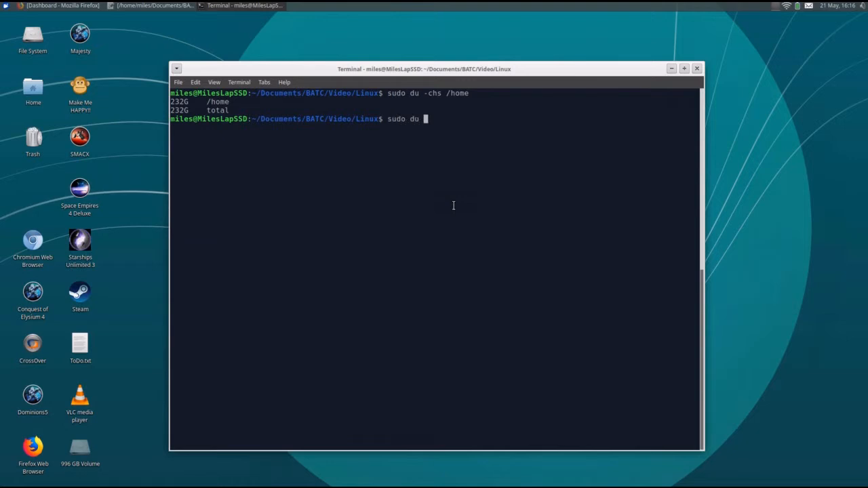
pyautogui.write('-chs /et')
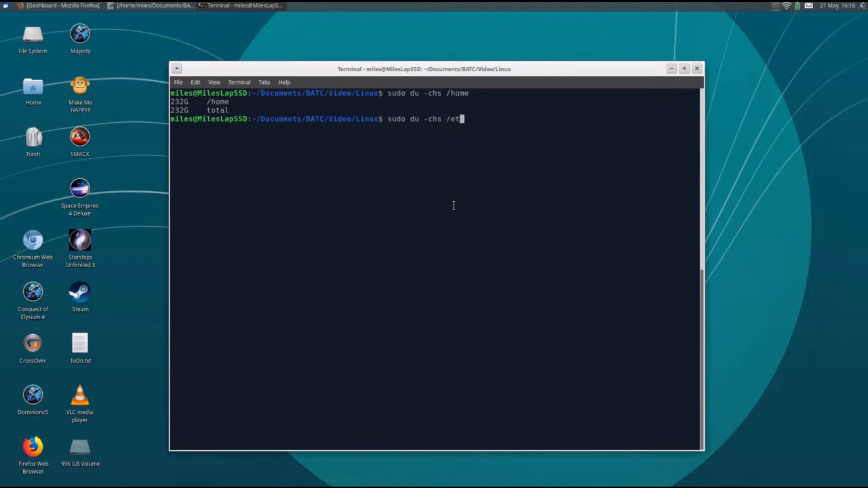